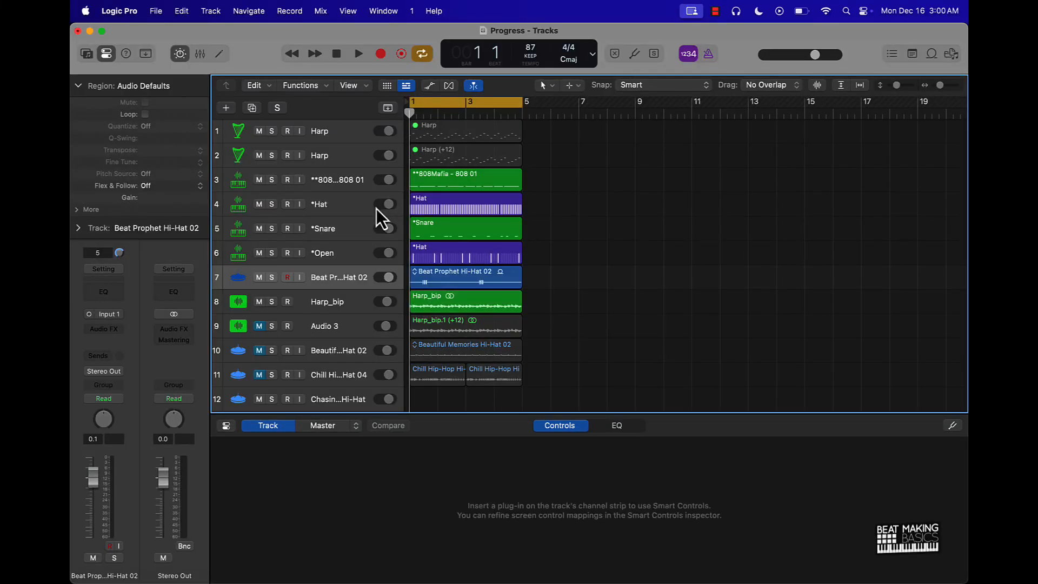
mouse_move(384, 205)
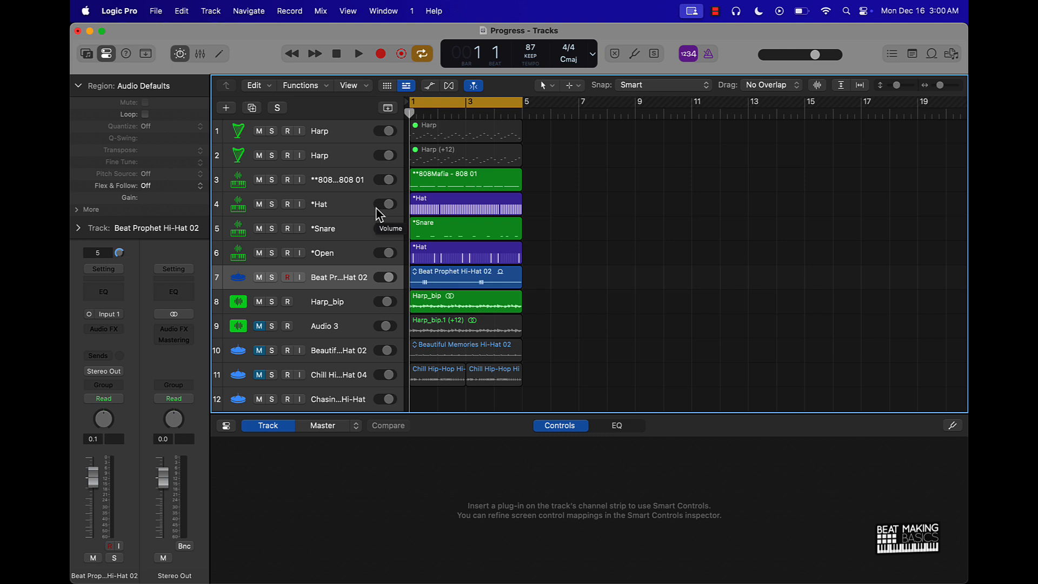
Step: Start playback of the beat from the beginning of the arrangement
left_click(358, 54)
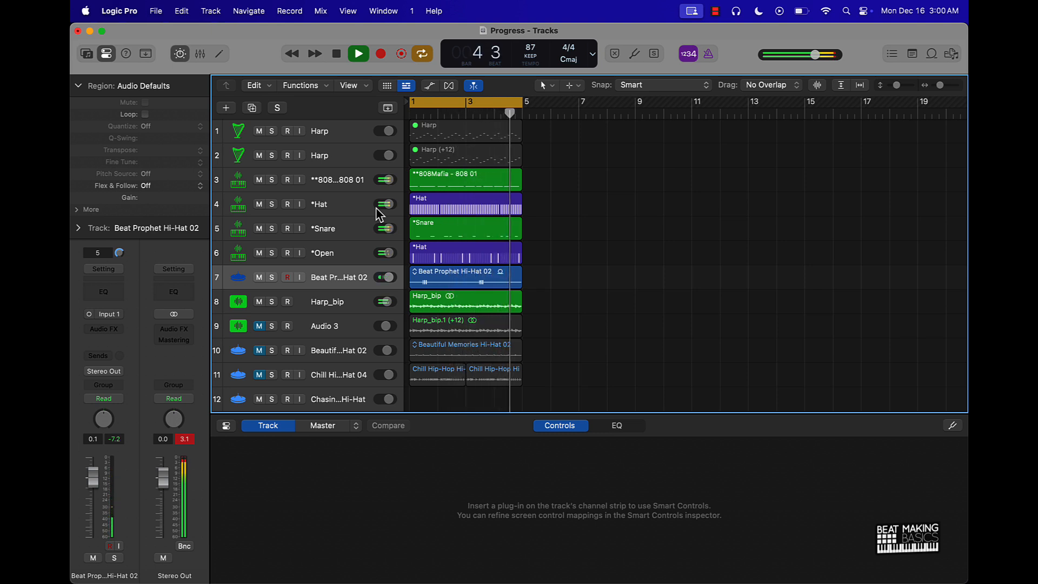
Step: Select the Harp_bip track to show its Beat Breaker and Step FX, then play the beat
left_click(358, 54)
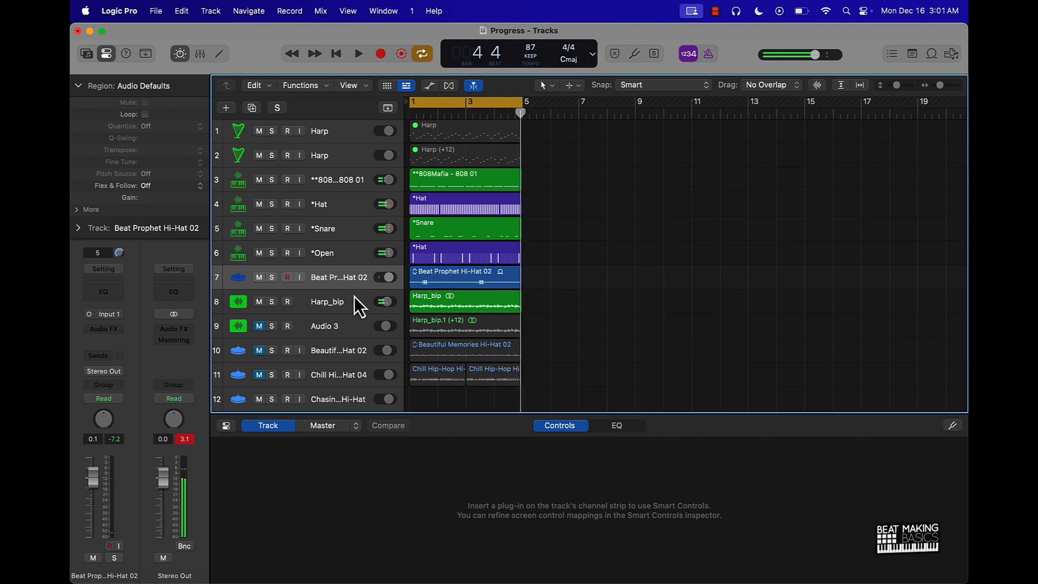
left_click(326, 302)
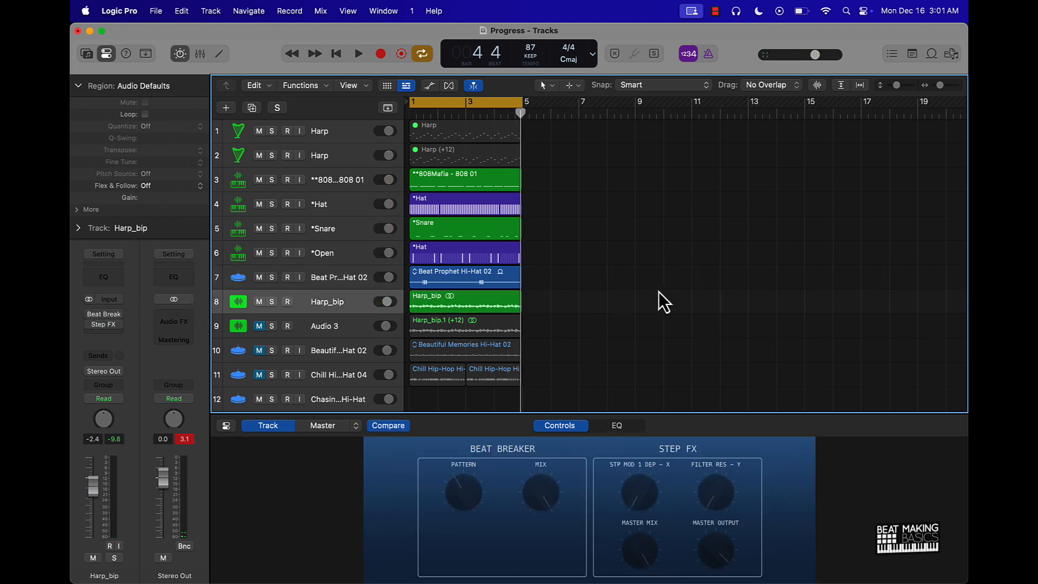
left_click(358, 54)
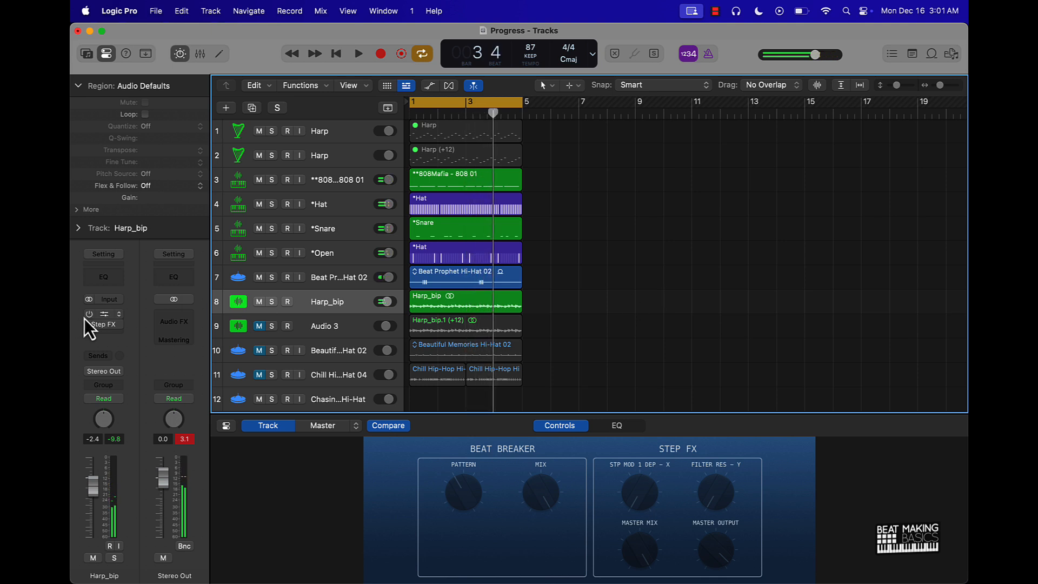
left_click(358, 54)
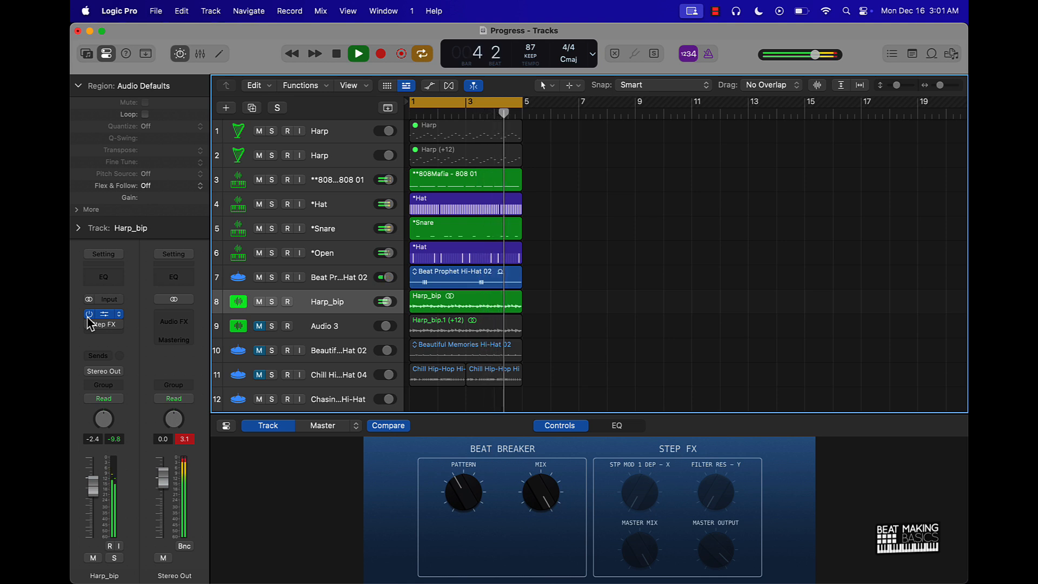
Step: Inspect the Harp_bip Beat Breaker's Time, Repeat and Volume curves in its plug-in window
left_click(358, 54)
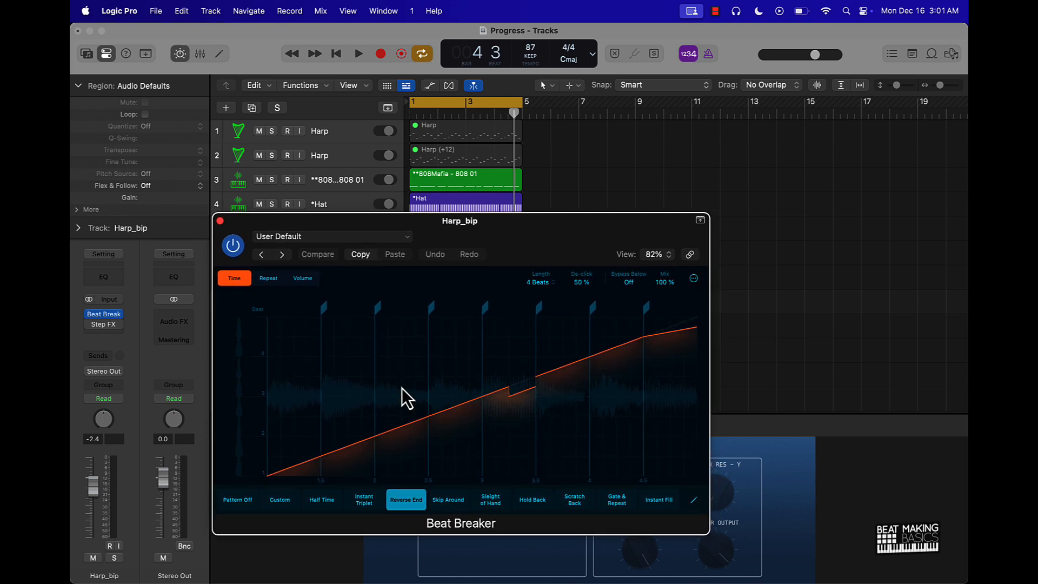
mouse_move(133, 341)
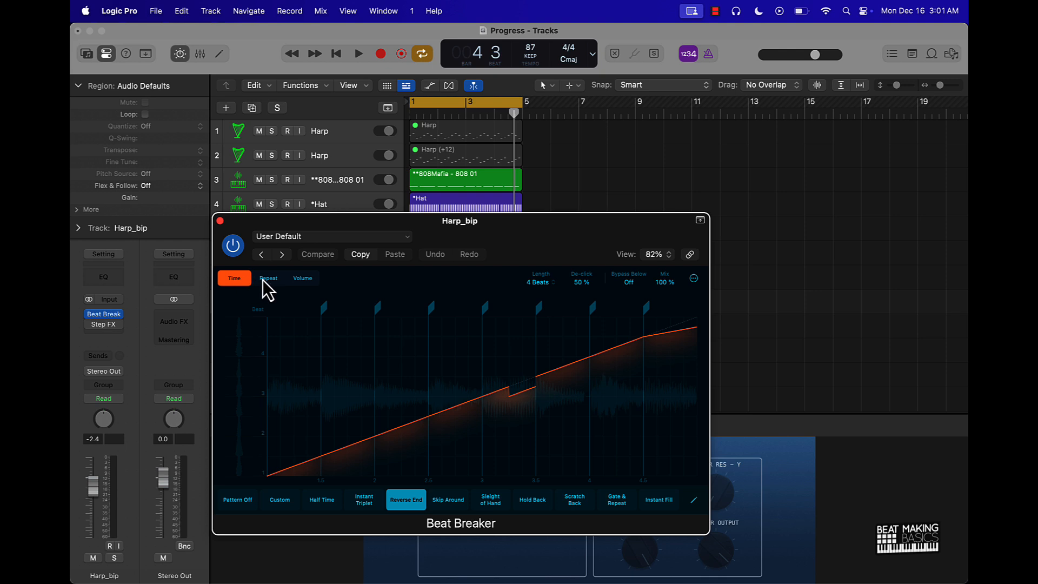
left_click(269, 278)
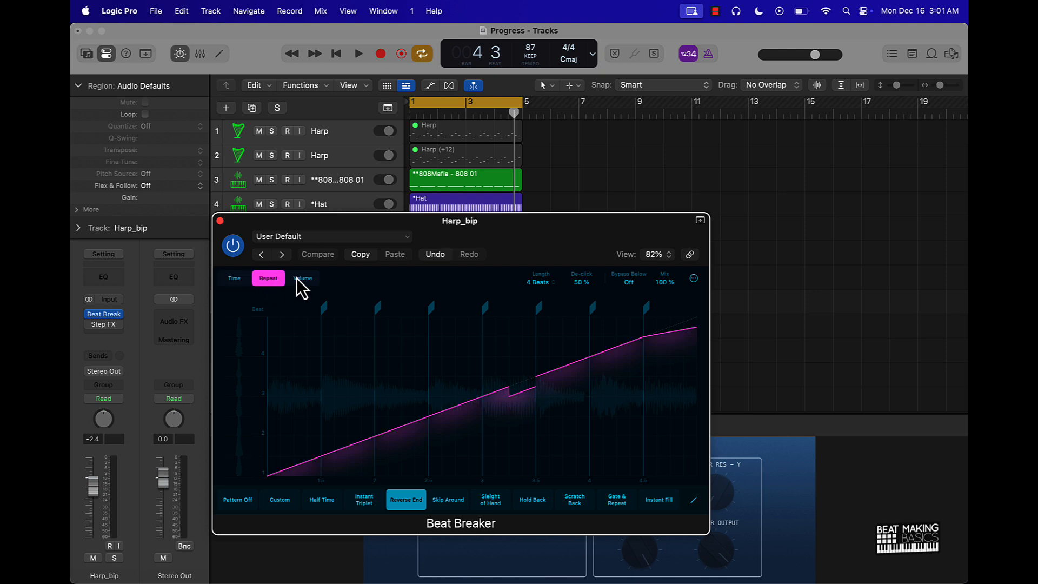
left_click(302, 278)
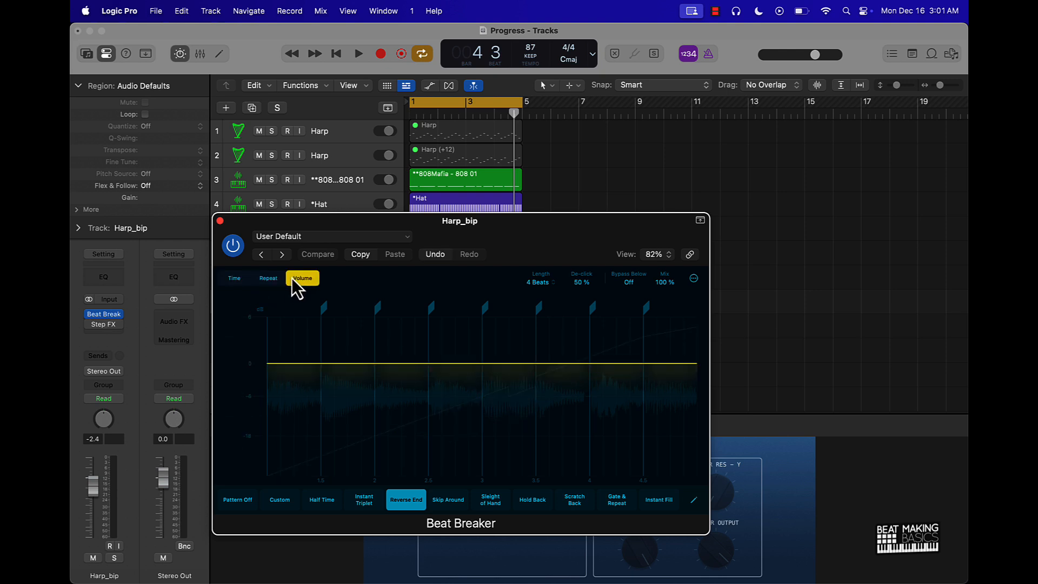
left_click(233, 278)
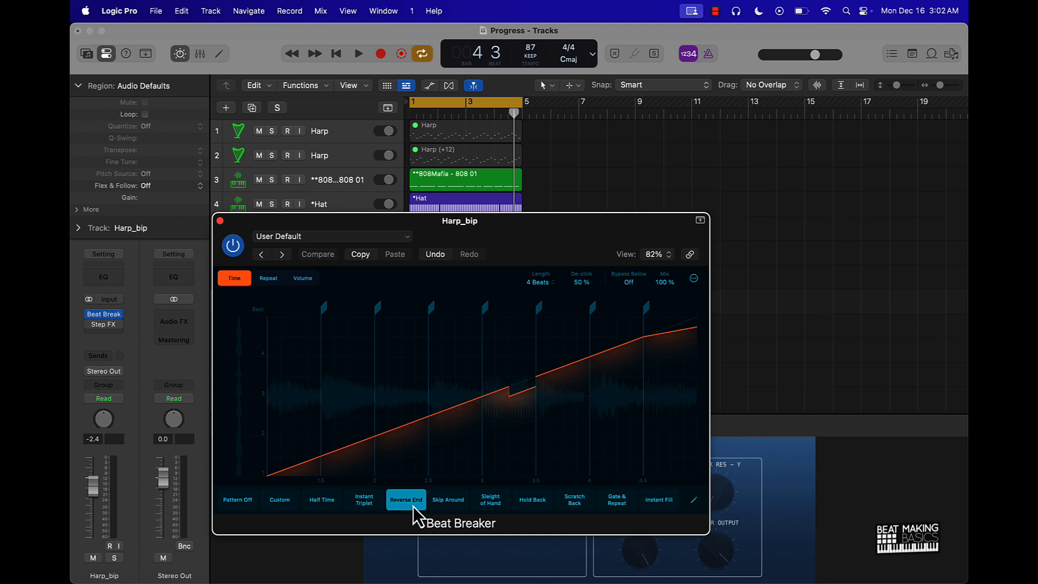
mouse_move(655, 372)
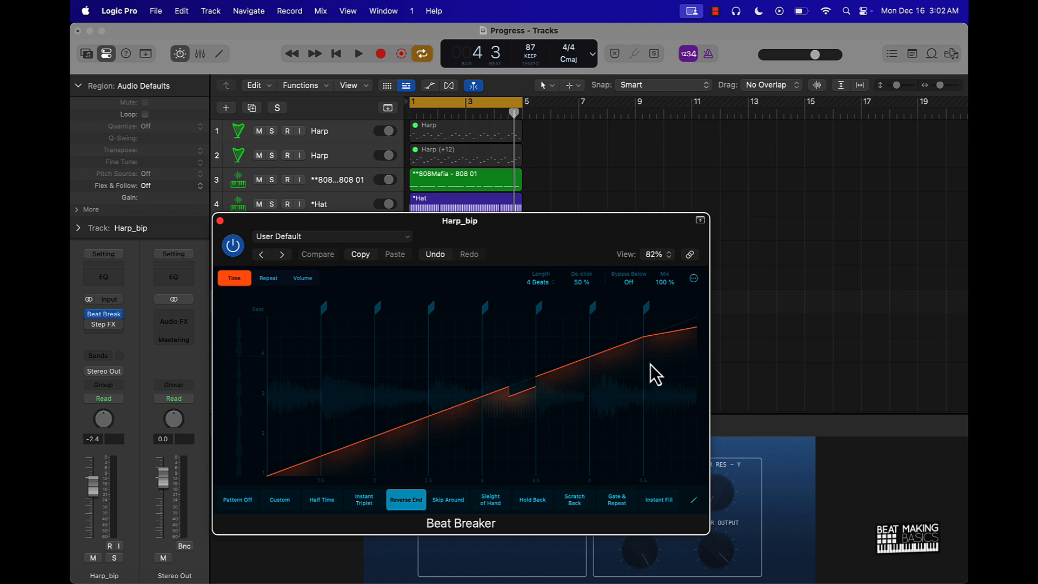
mouse_move(681, 349)
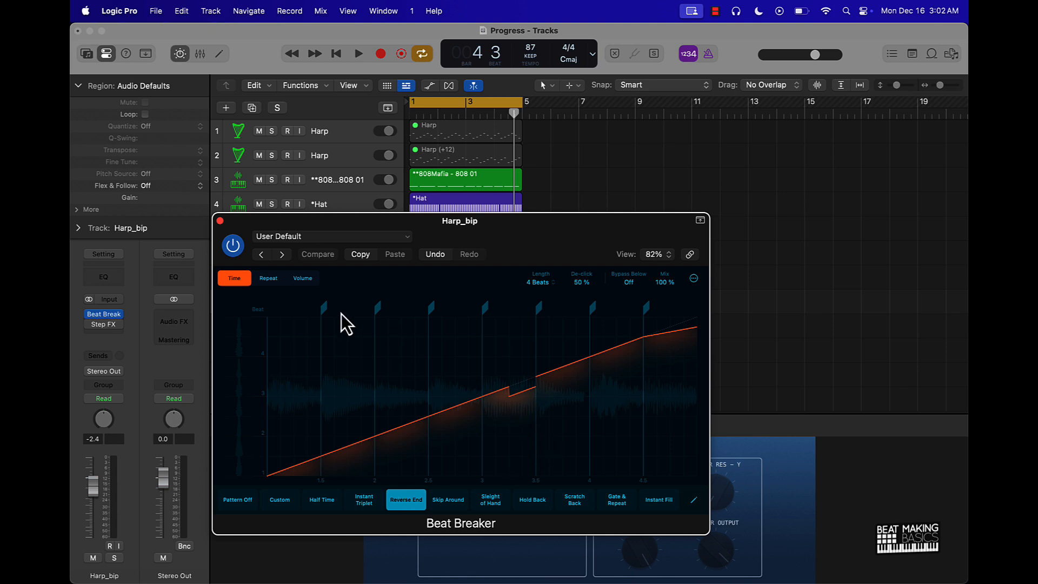
left_click(268, 278)
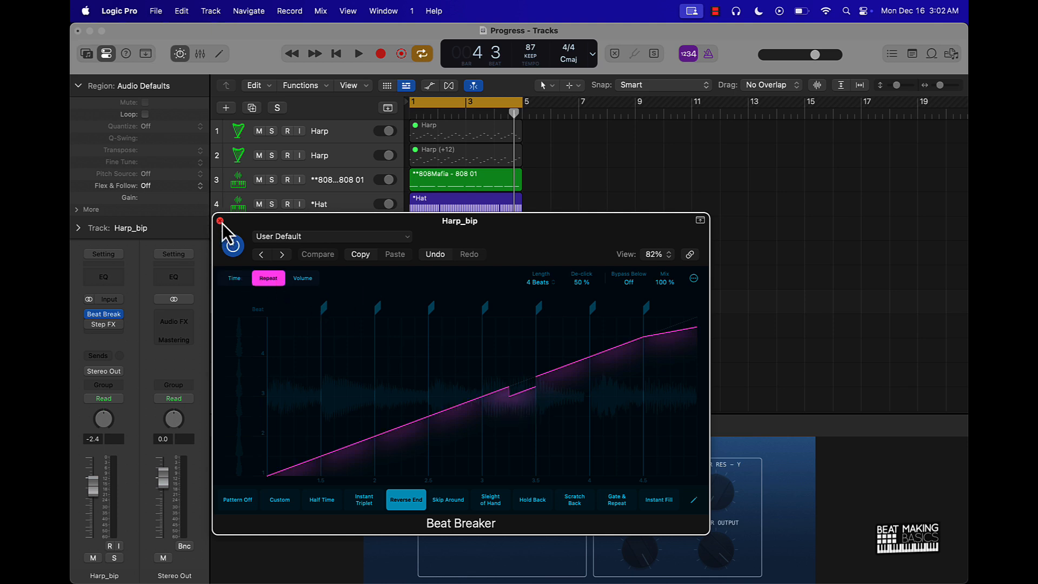
Step: Replace the Beat Breaker with a fresh instance on Harp_bip and apply the Reverse End pattern
left_click(221, 221)
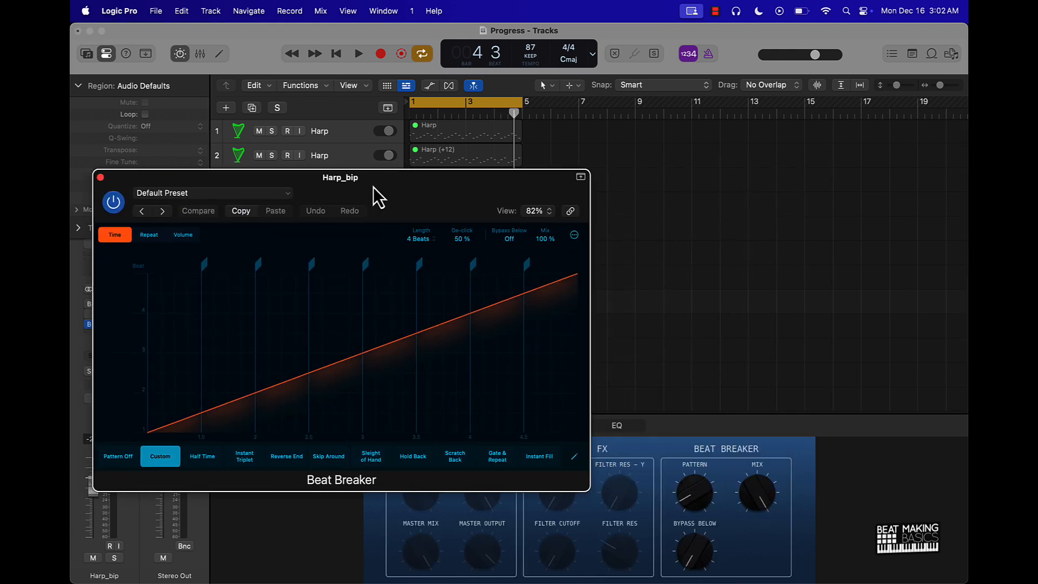
left_click_drag(340, 176, 486, 169)
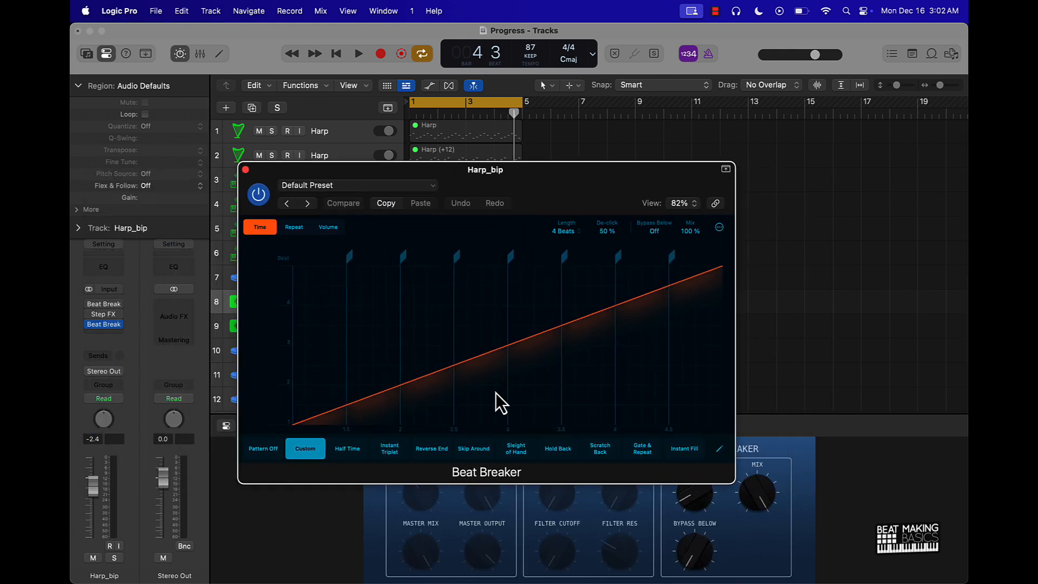
left_click(432, 447)
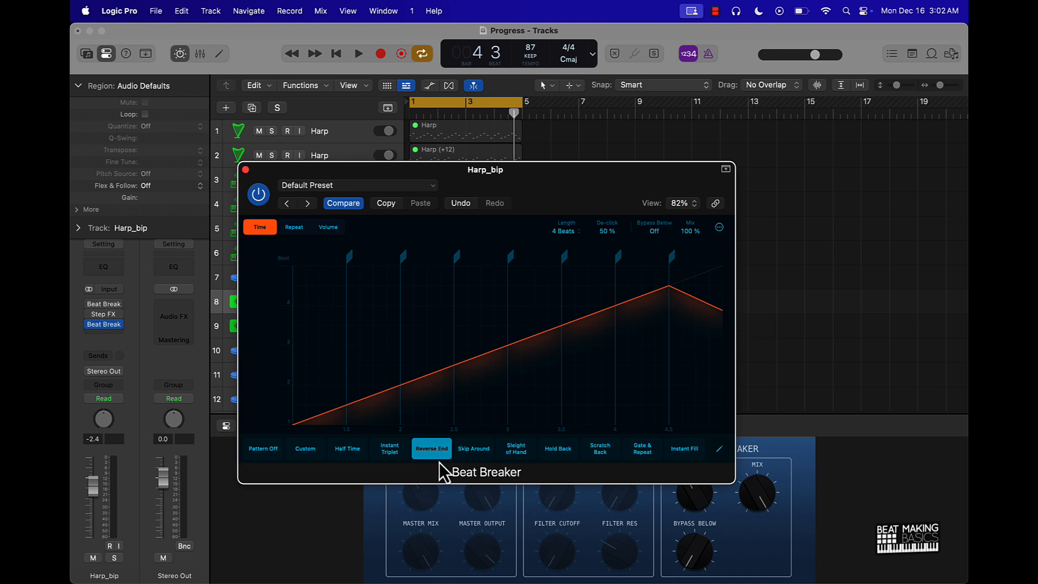
mouse_move(745, 339)
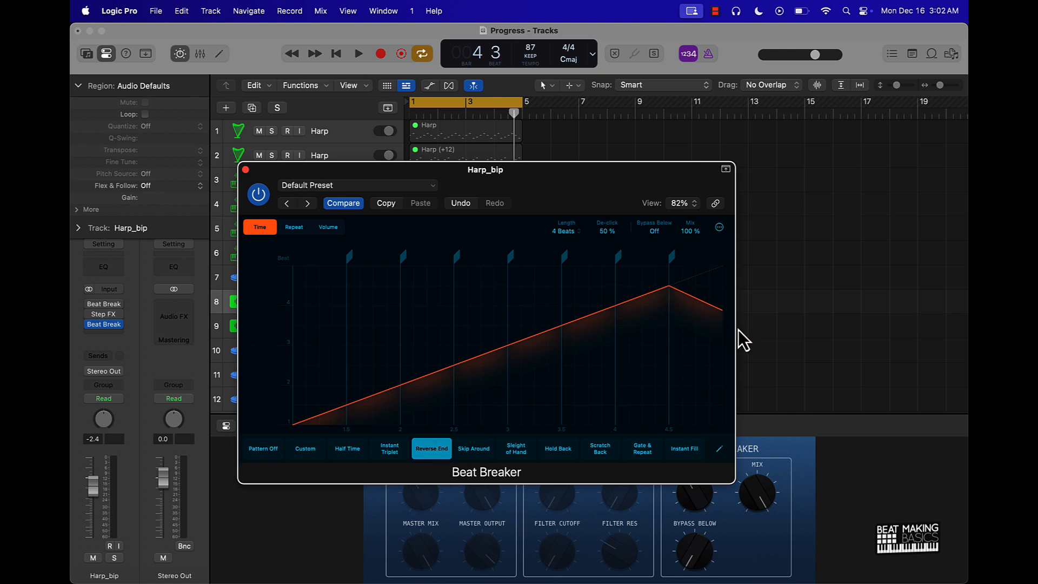
mouse_move(735, 328)
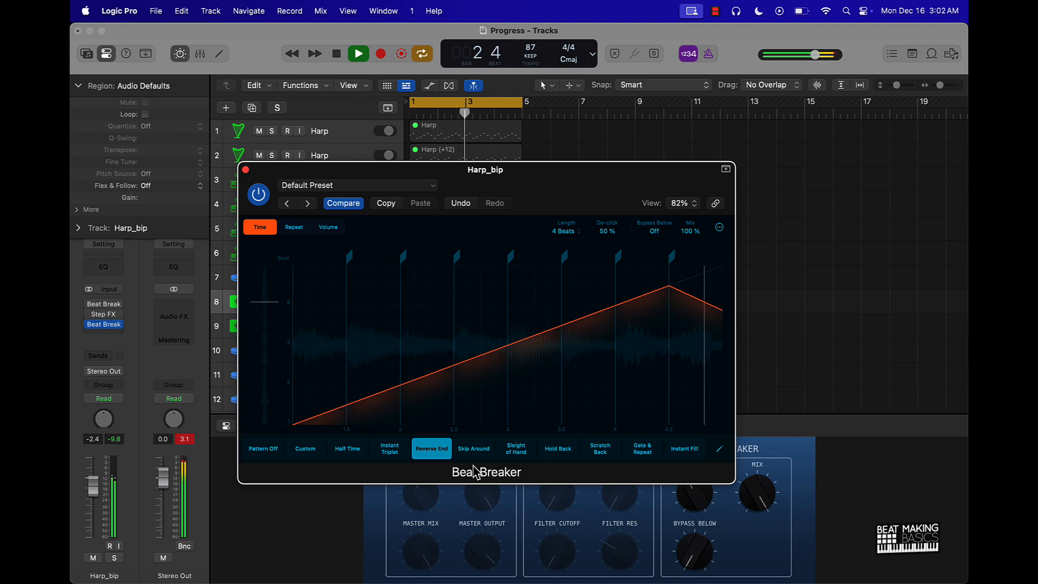
Step: Audition the curve, try raising the final slice to about 33%, then reset to a straight Custom curve
left_click(358, 54)
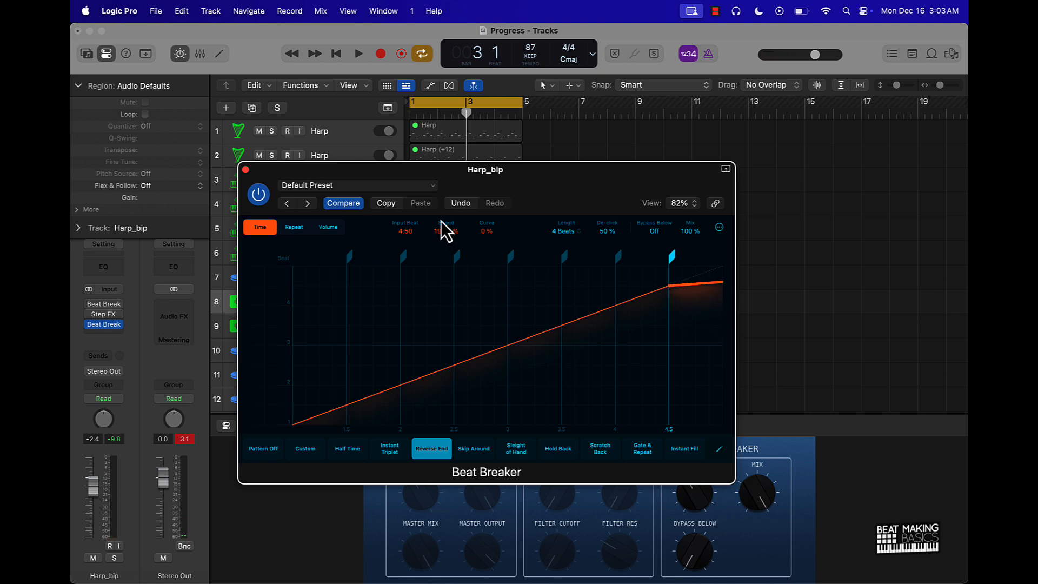
left_click(358, 54)
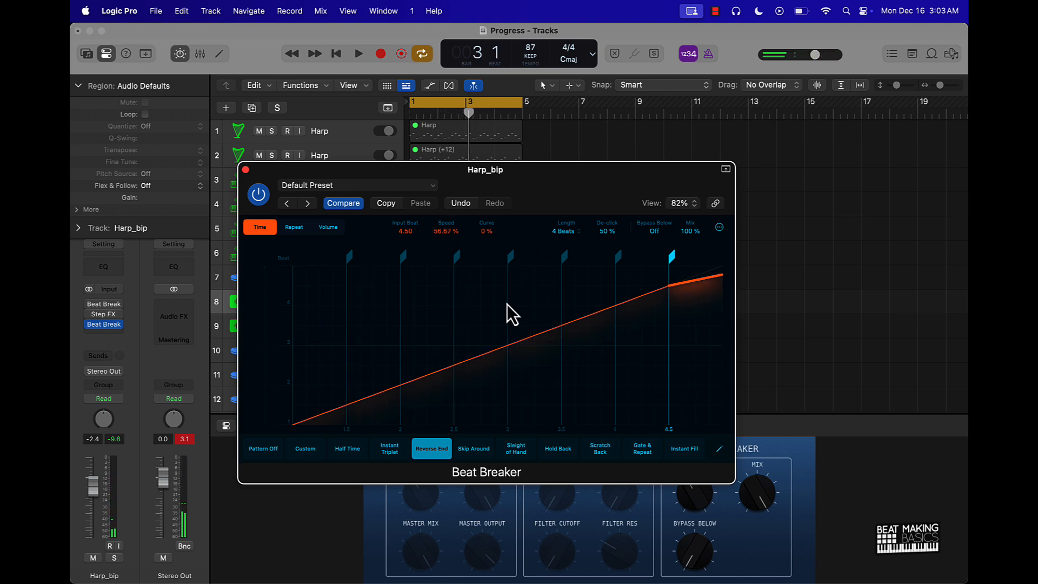
left_click(358, 54)
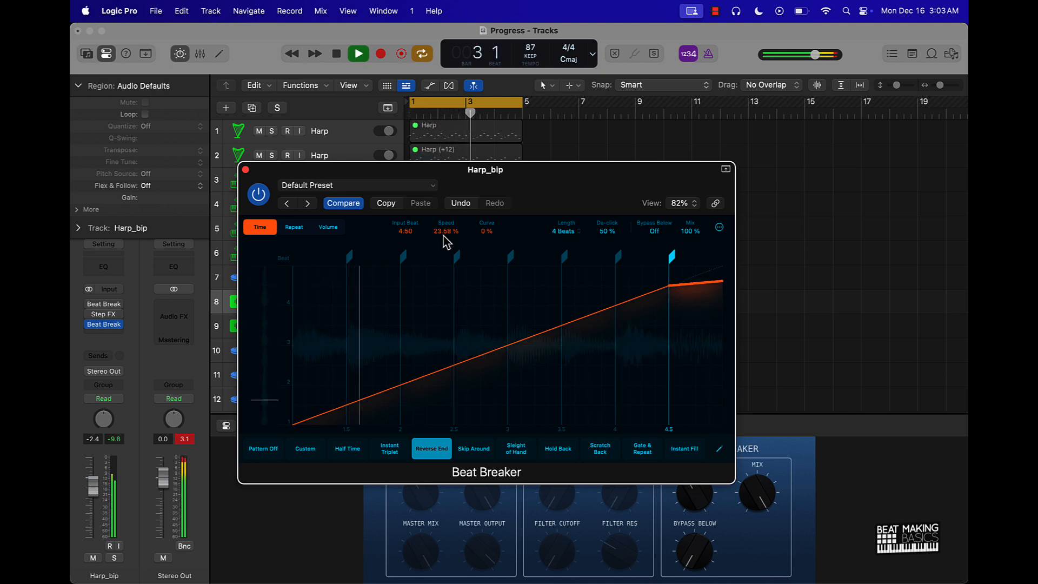
left_click_drag(445, 232, 446, 212)
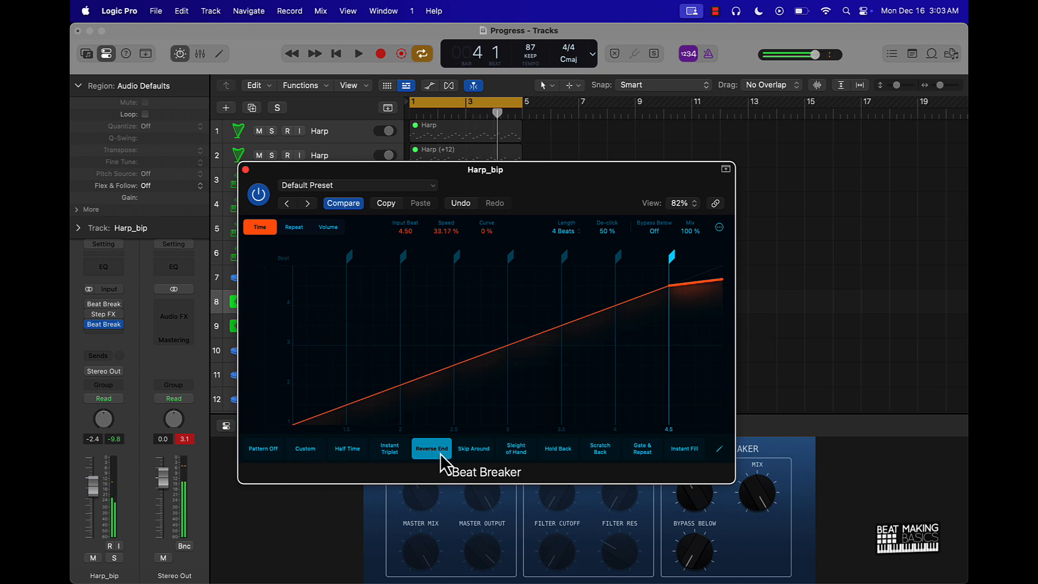
left_click(305, 448)
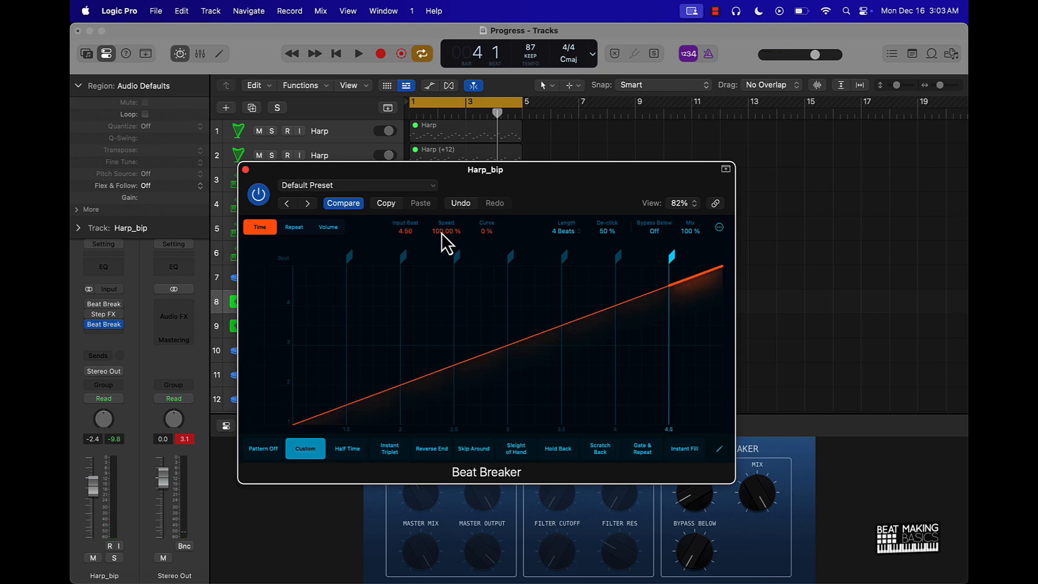
Step: Lower the slice at beat 4.5 to about 47% speed and listen back
left_click_drag(446, 232, 446, 256)
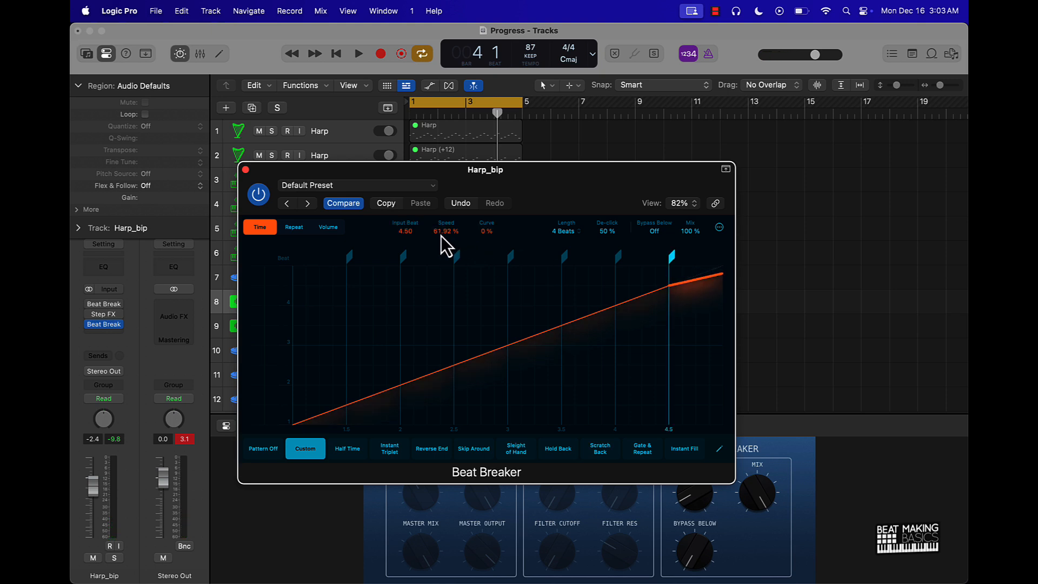
left_click(358, 55)
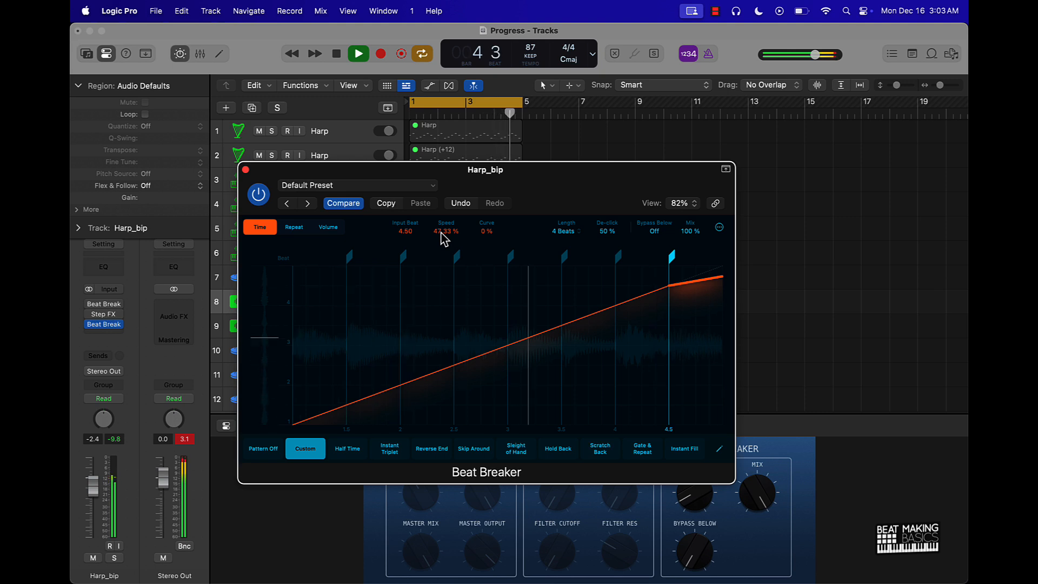
left_click(336, 54)
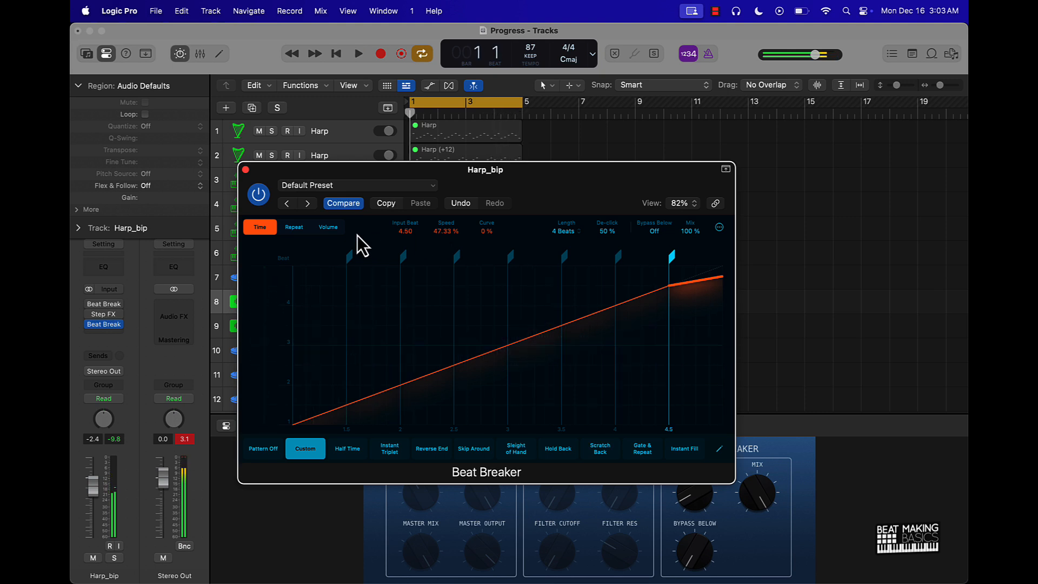
Step: Set the slice at beat 3 to repeat twice in the Repeat lane and audition the chop
left_click(293, 227)
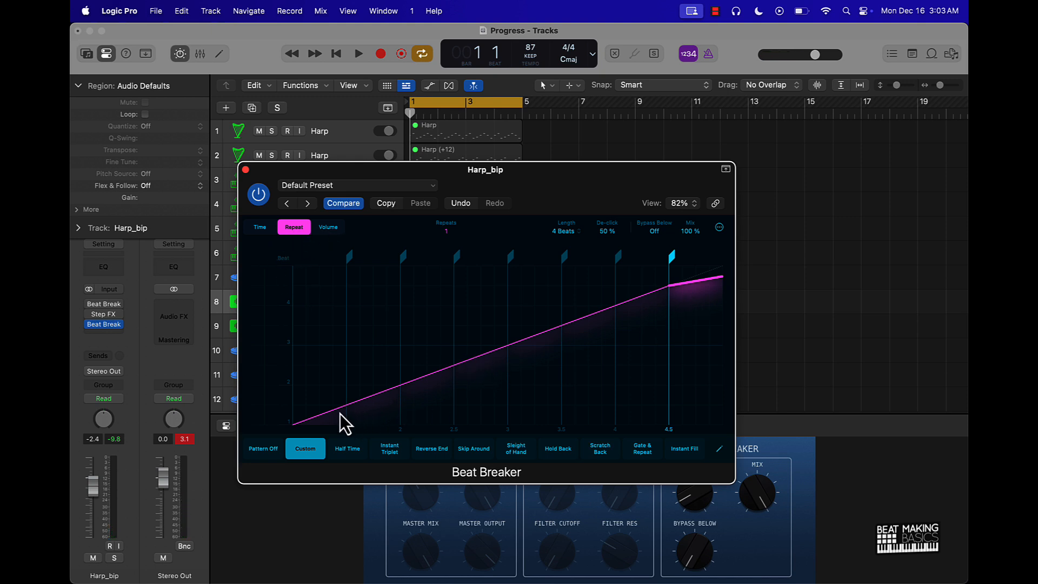
mouse_move(482, 336)
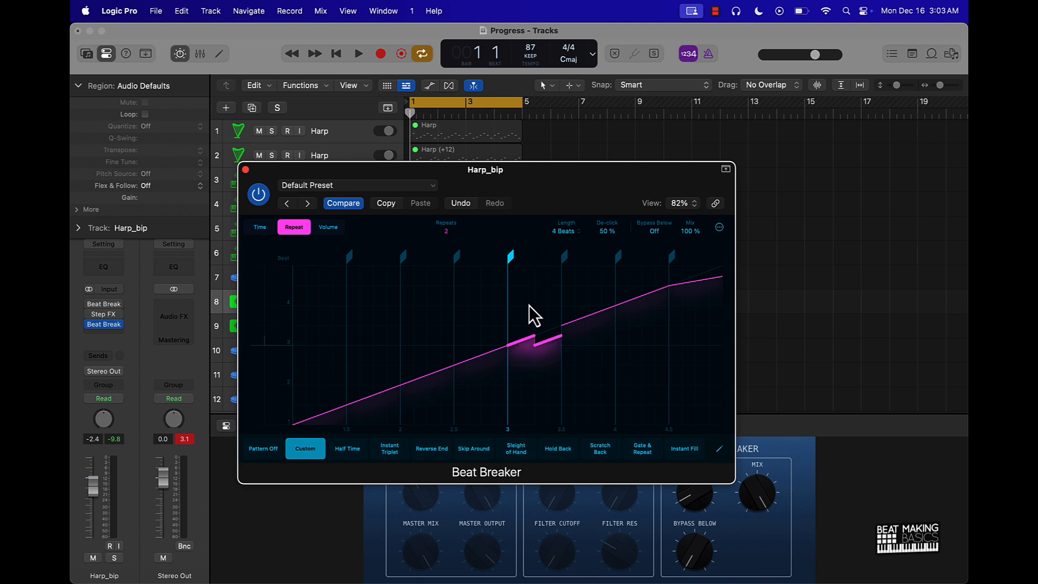
left_click(358, 54)
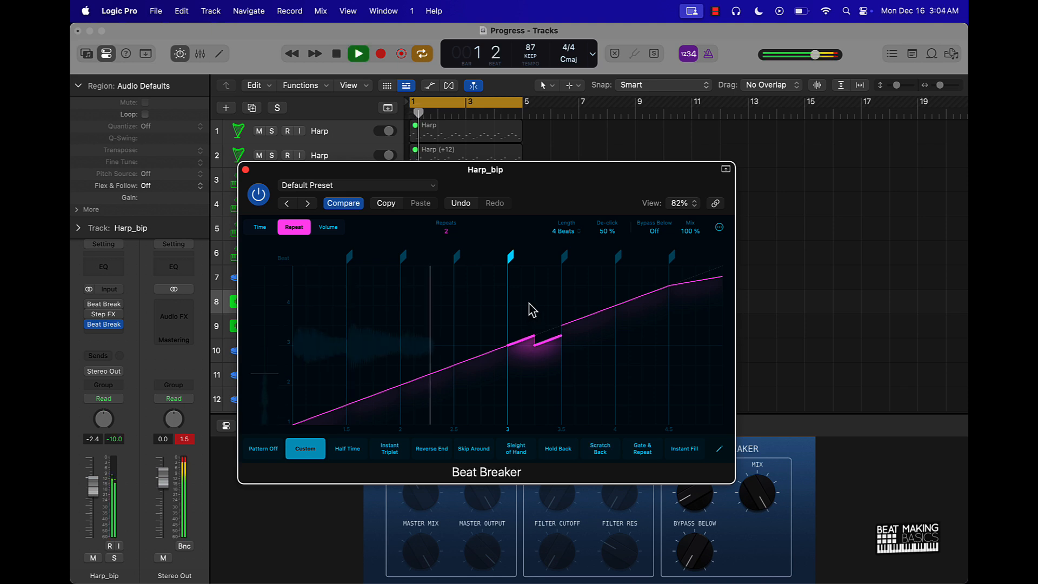
left_click(358, 54)
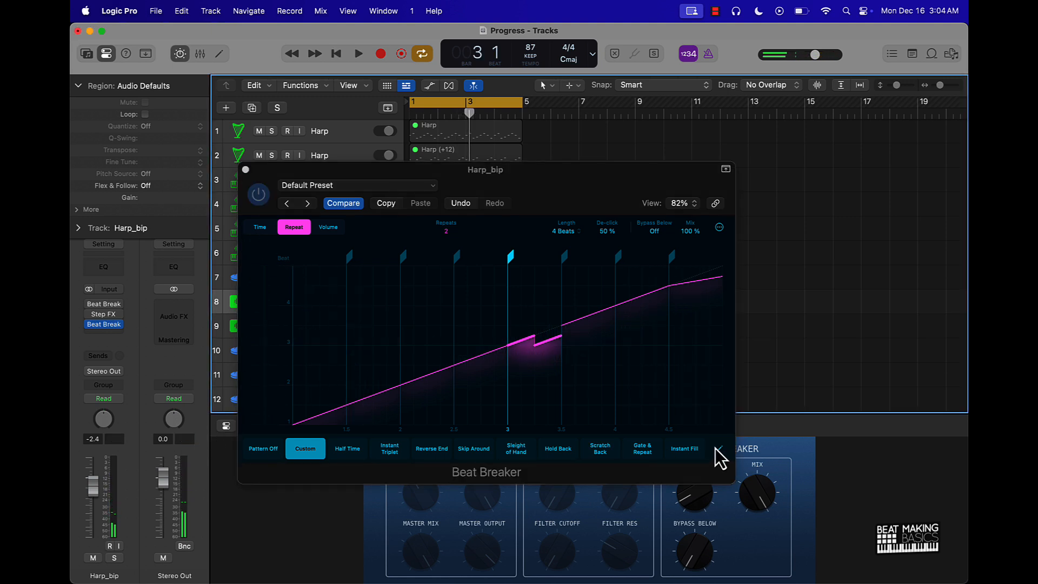
mouse_move(550, 456)
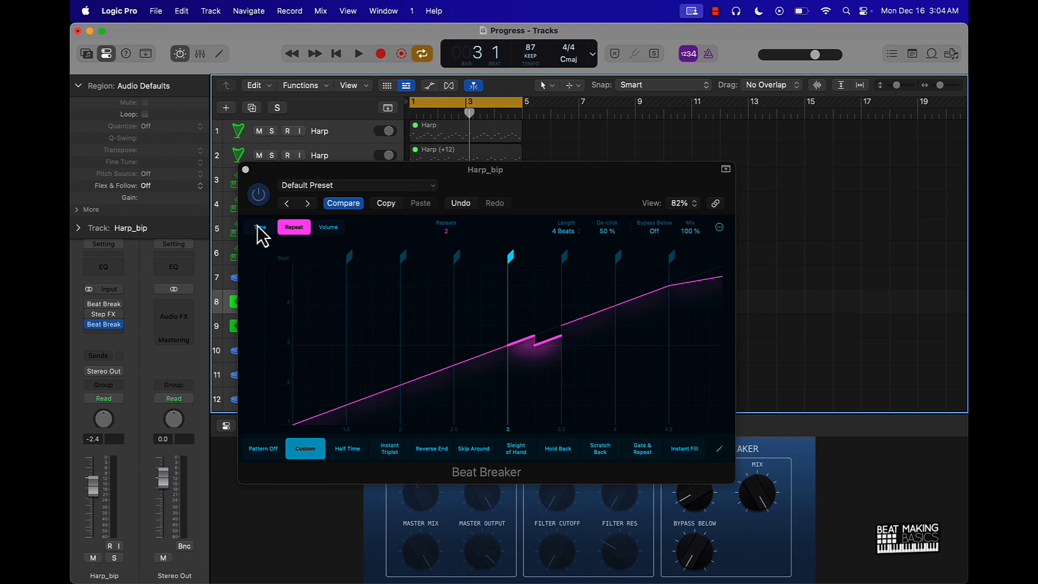
Step: Try the Sleight of Hand pattern, then apply Hold Back and audition it
left_click(514, 448)
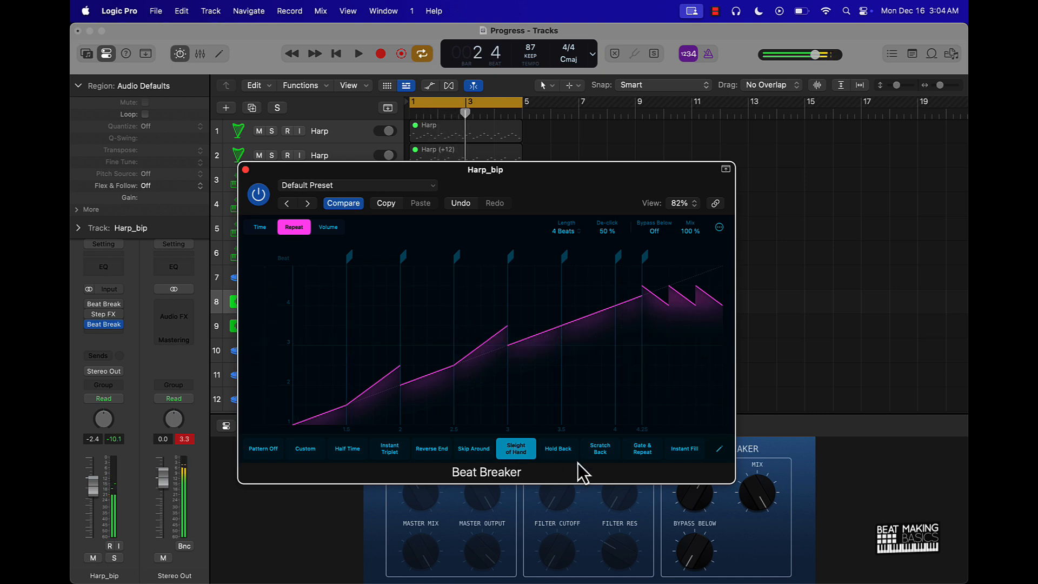
left_click(558, 448)
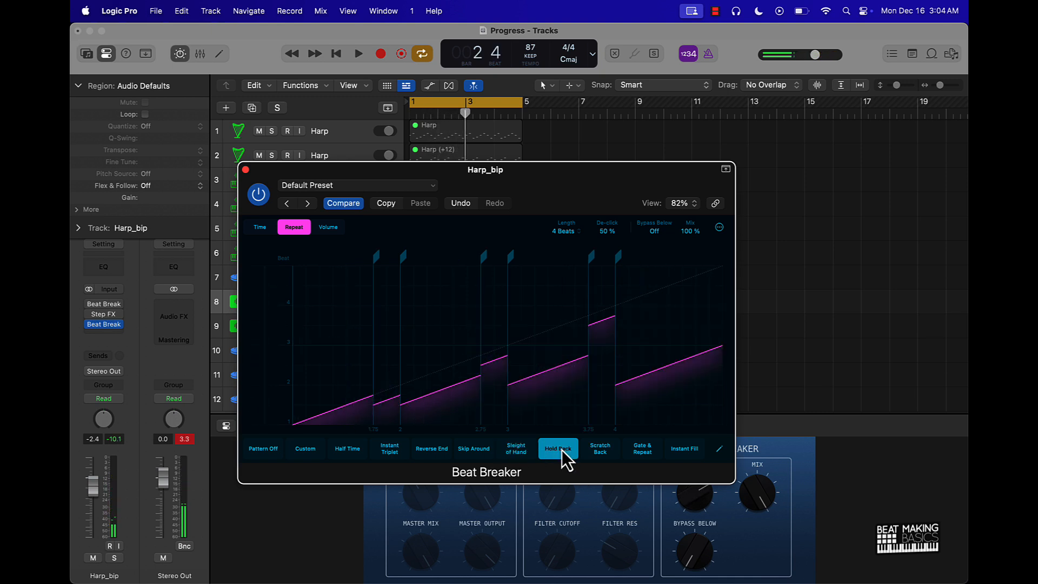
left_click(358, 54)
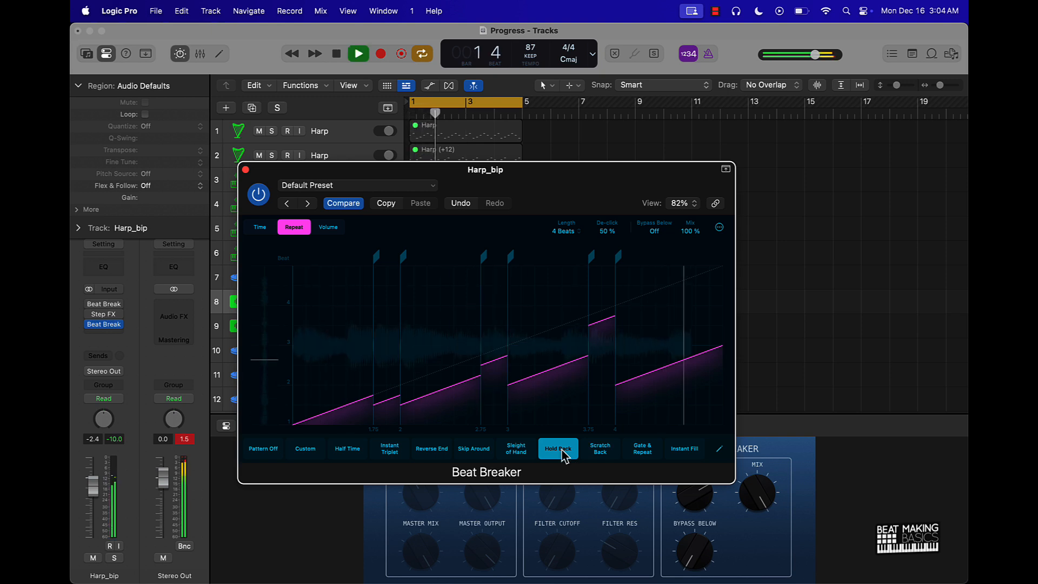
left_click(358, 54)
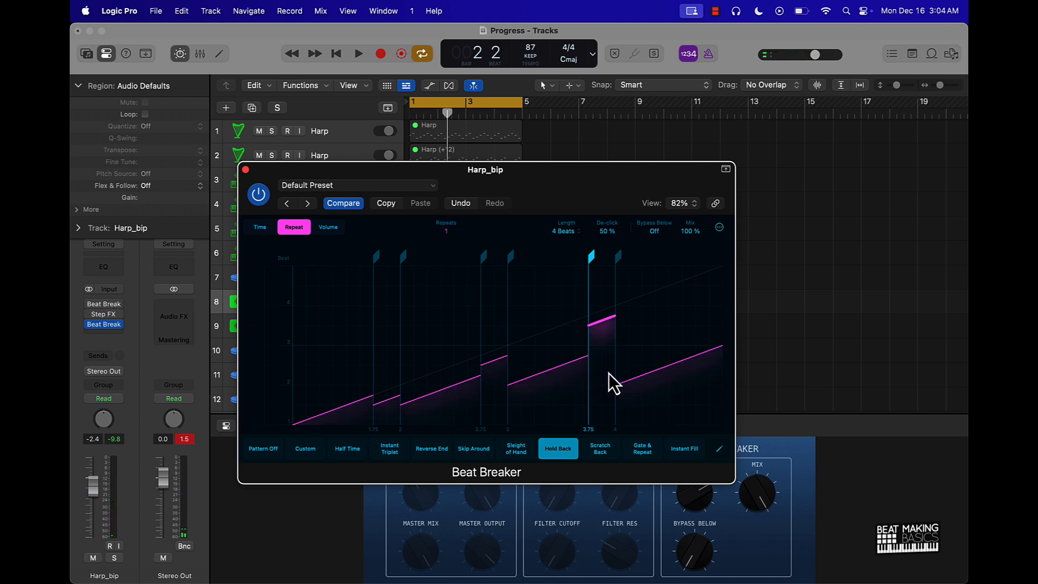
Step: Move the slice at beat 3.75 to input beat 2.50 in the Time lane, audition it, then pick Scratch Back
left_click(259, 227)
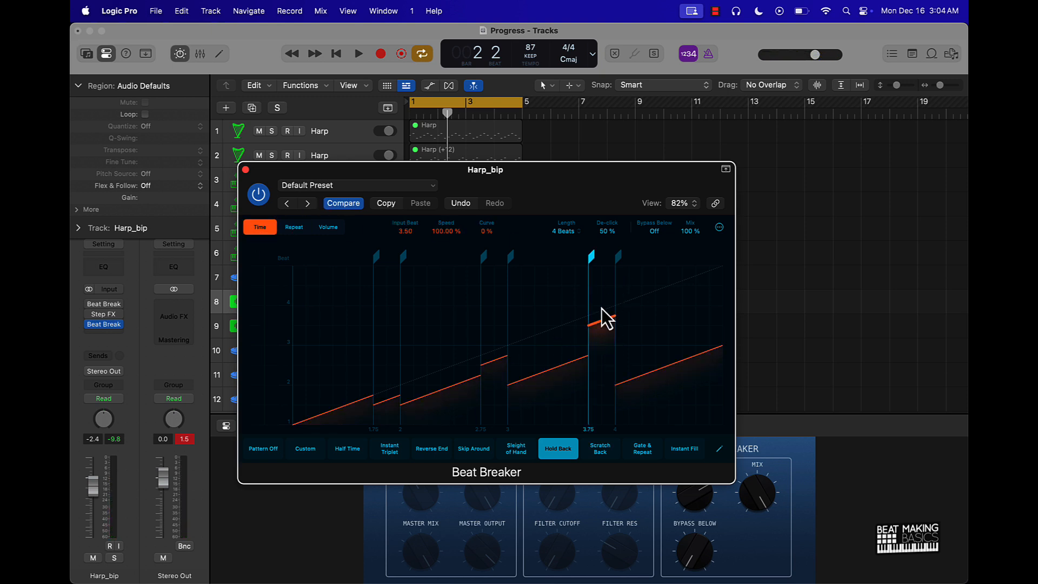
left_click_drag(602, 321, 603, 368)
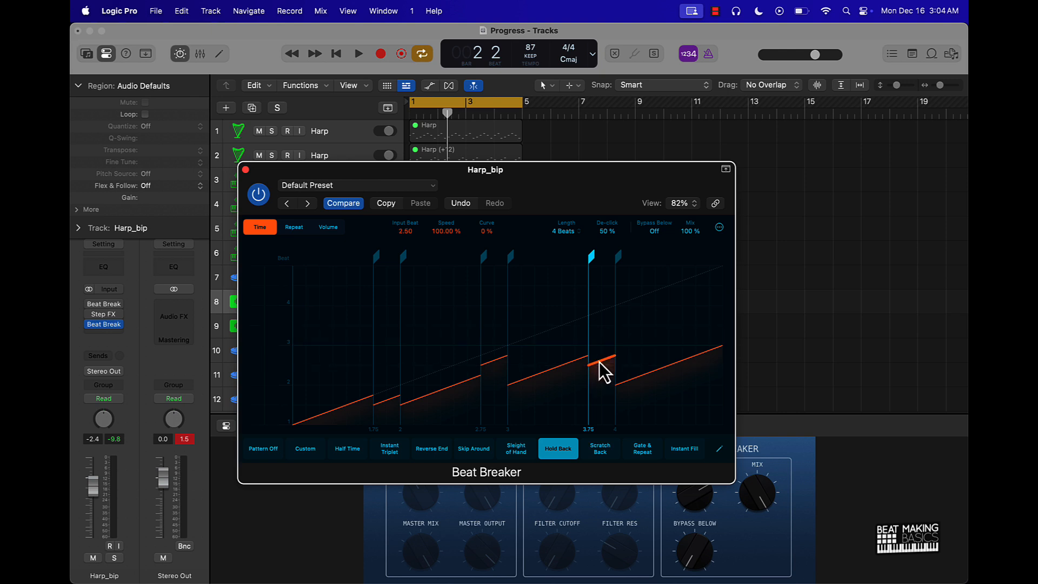
left_click(358, 54)
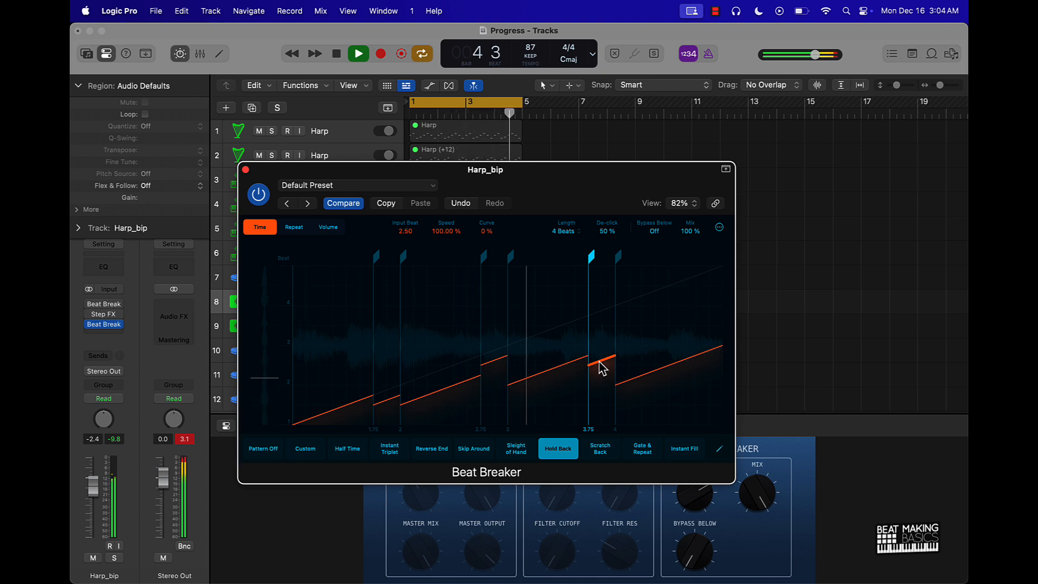
left_click(357, 54)
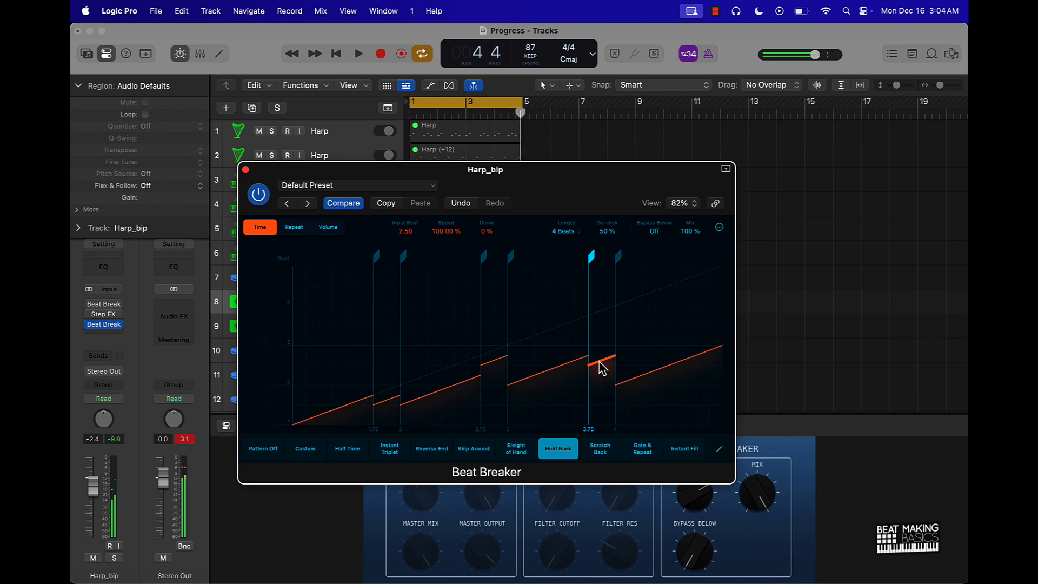
mouse_move(411, 249)
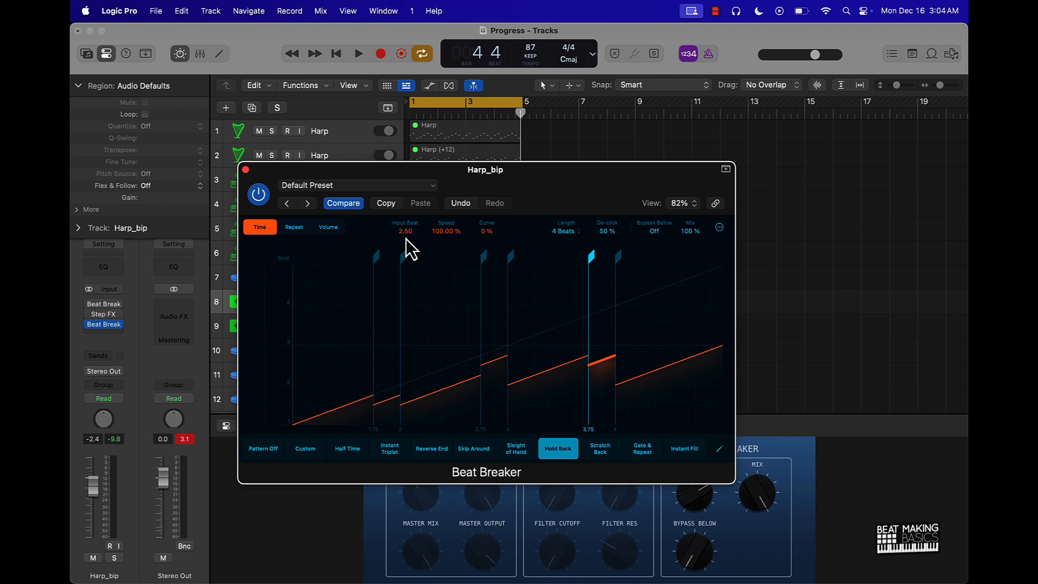
left_click(600, 448)
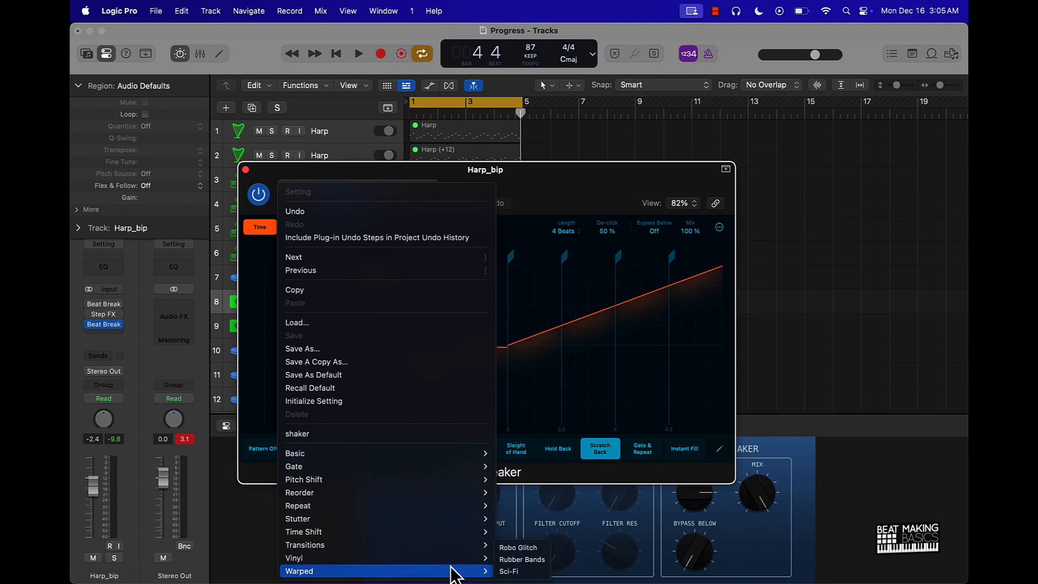
mouse_move(322, 558)
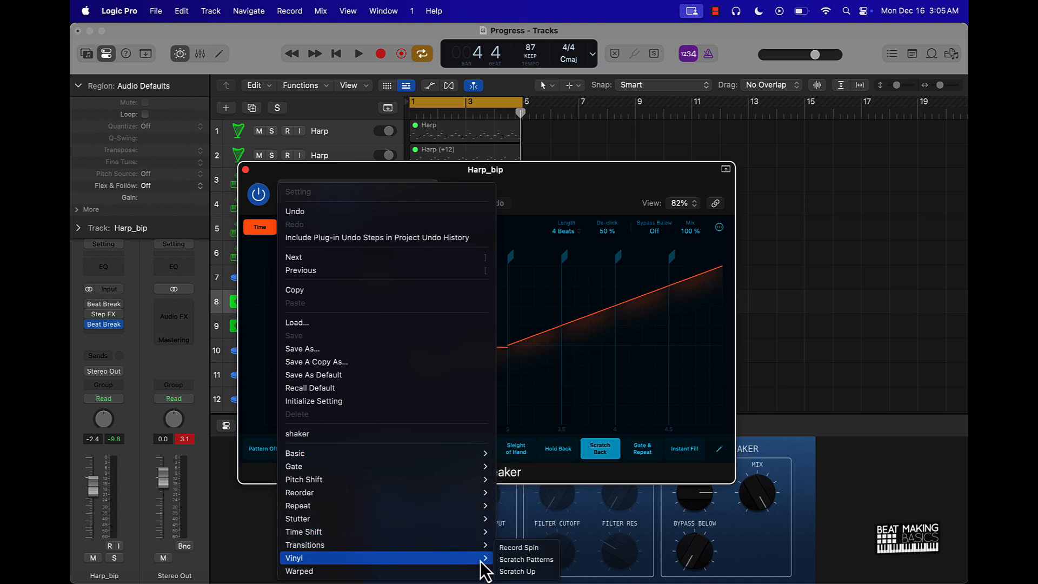
Step: Load the Vinyl Scratch Patterns set, bend the beat-2 slice into a reverse scratch, then apply Double Scratch
left_click(526, 559)
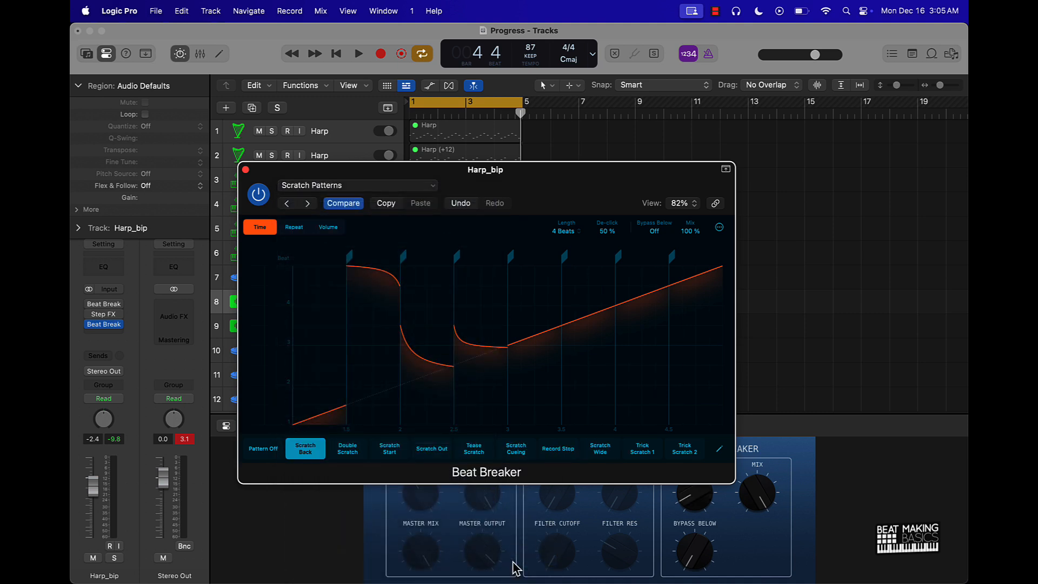
left_click(358, 54)
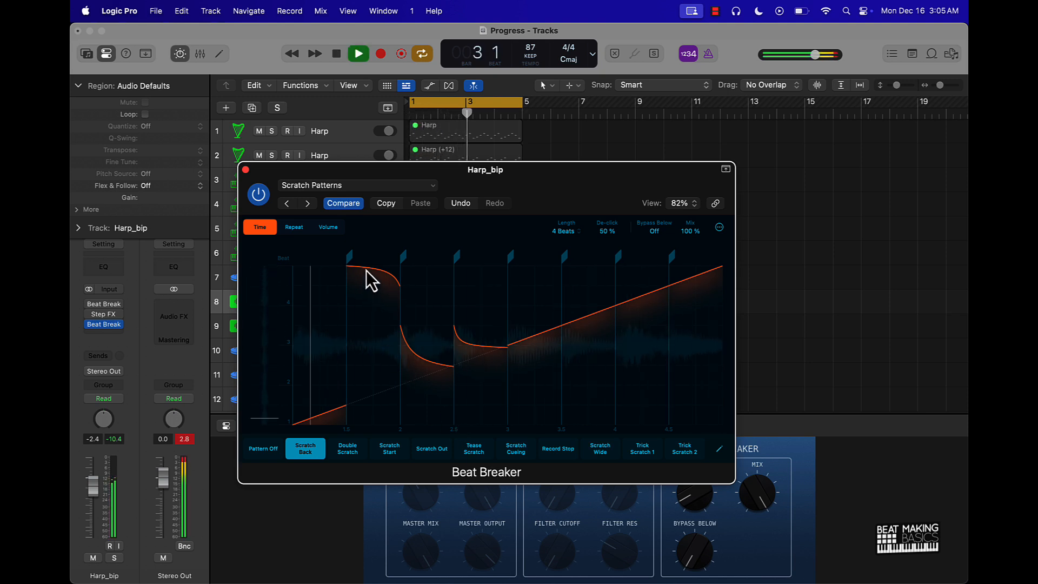
left_click_drag(371, 278, 424, 378)
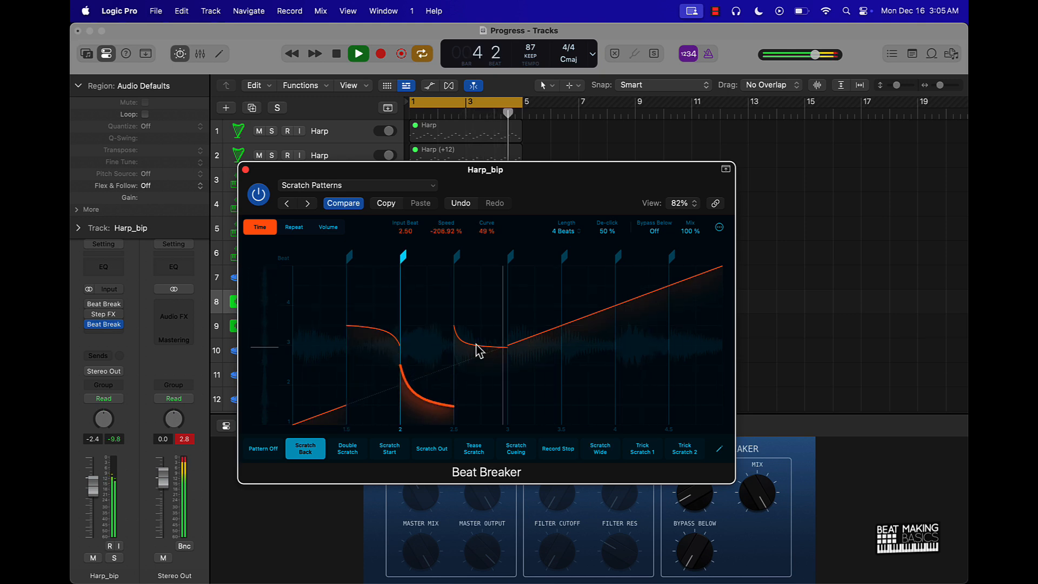
left_click(347, 448)
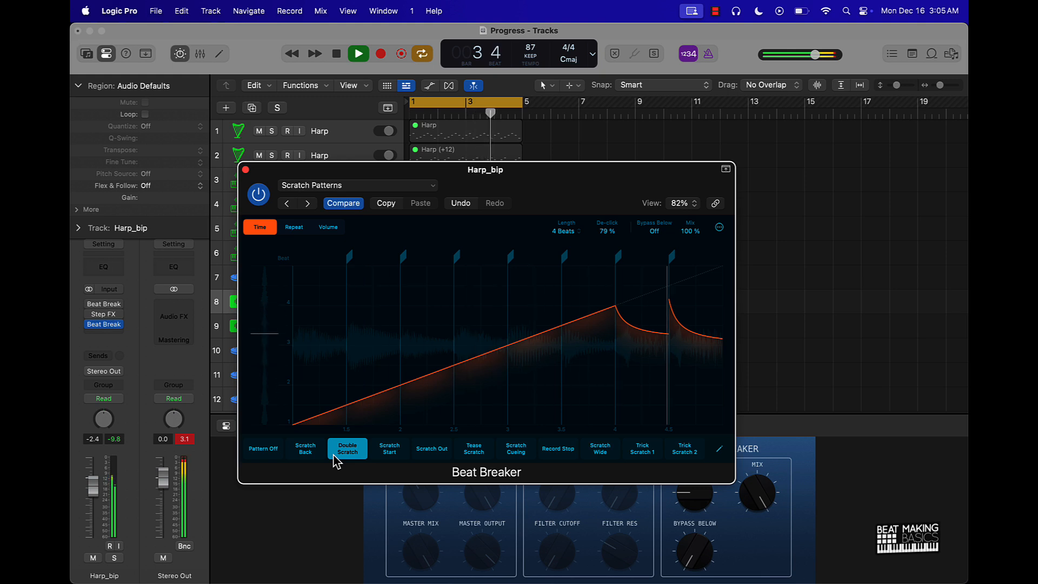
Step: Close the Beat Breaker window to return to the track arrangement
left_click(336, 54)
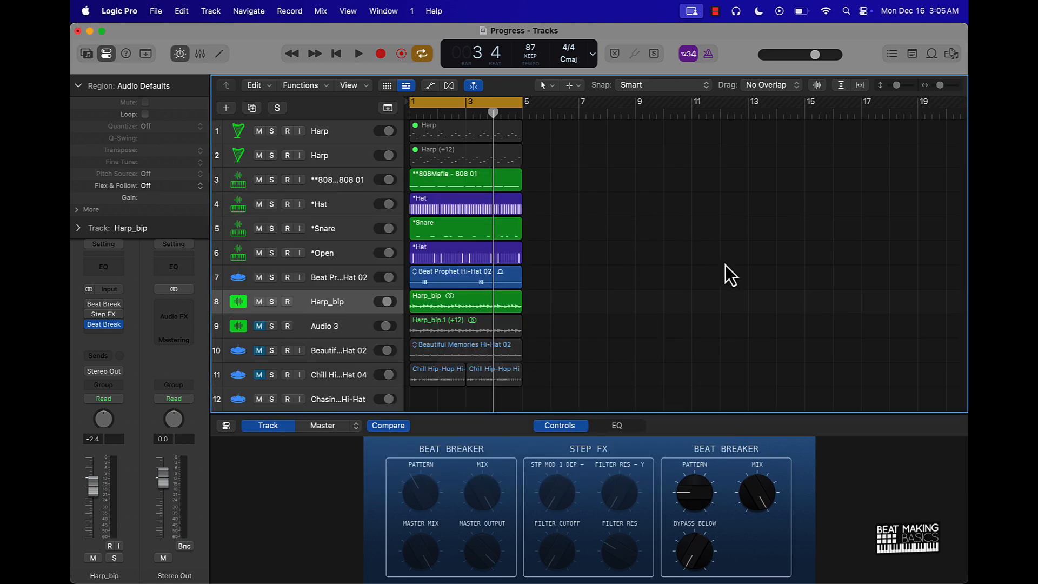
mouse_move(677, 269)
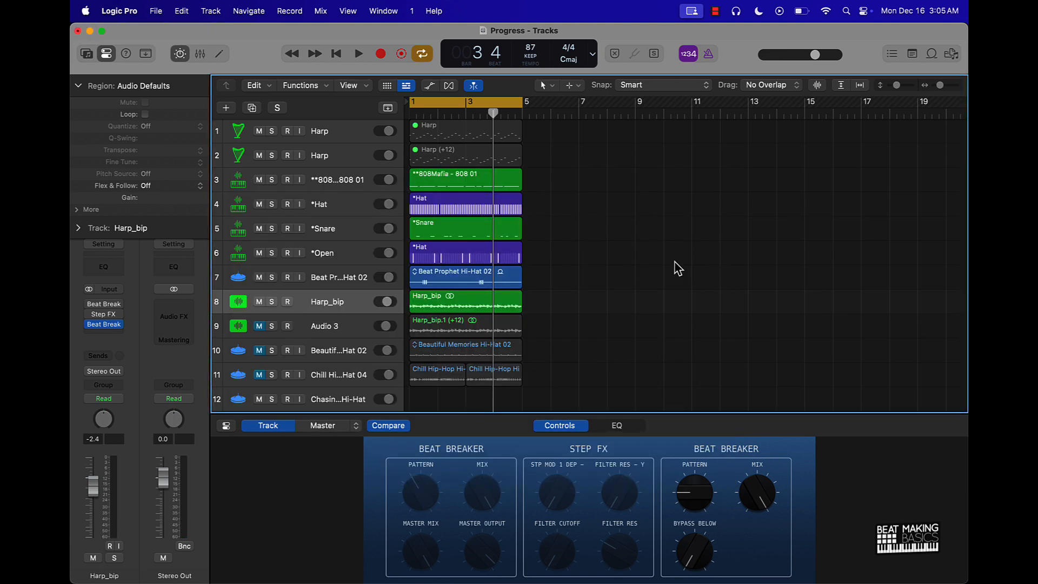